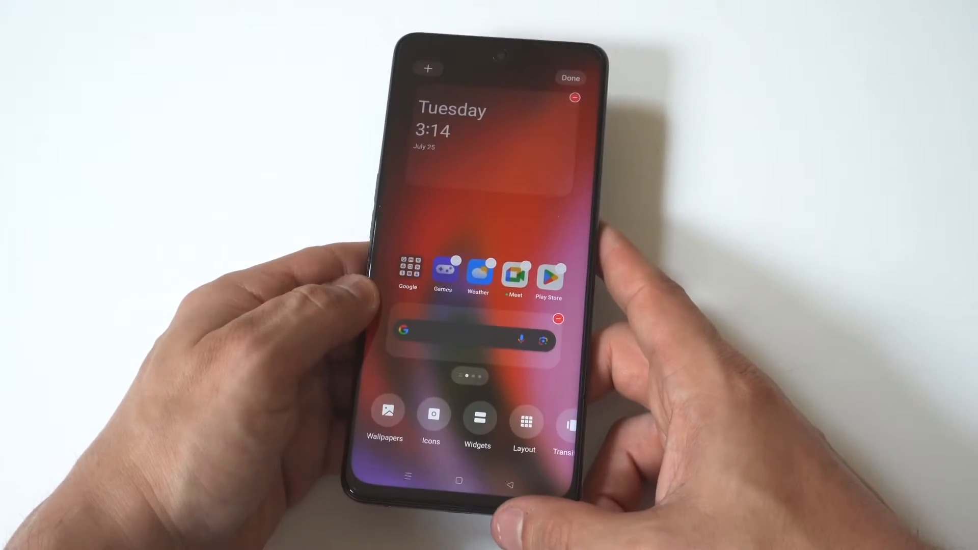
Finish home screen editing and go into Settings toward the Display & brightness entry.
click(570, 77)
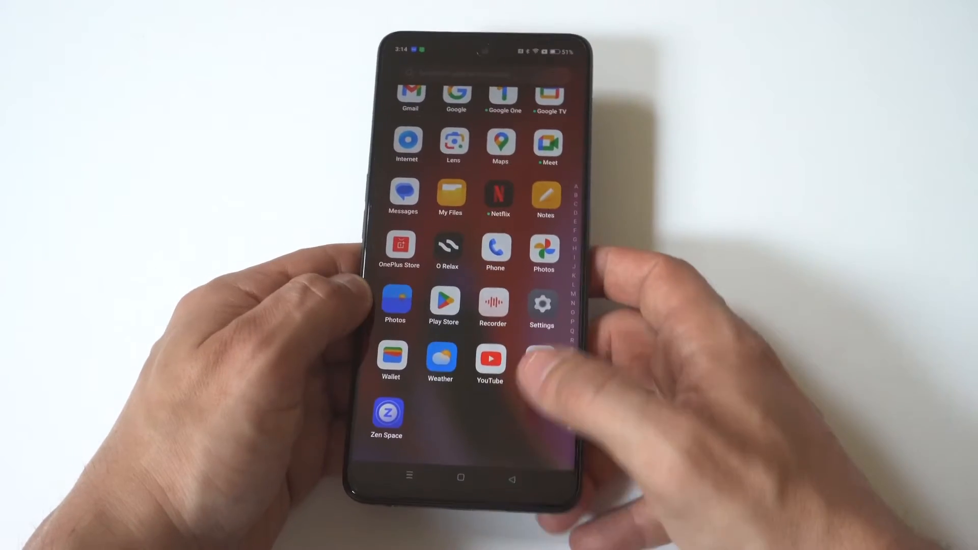
click(541, 305)
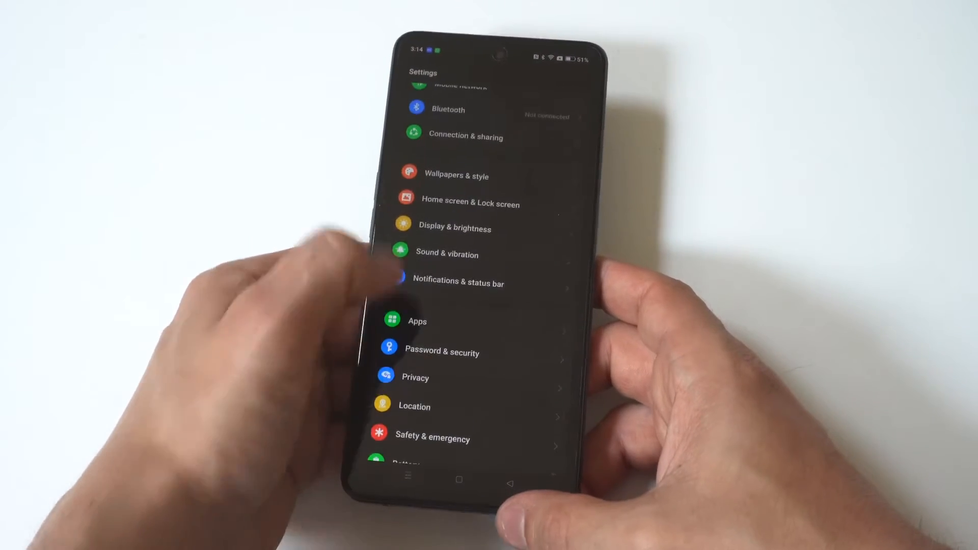
click(454, 228)
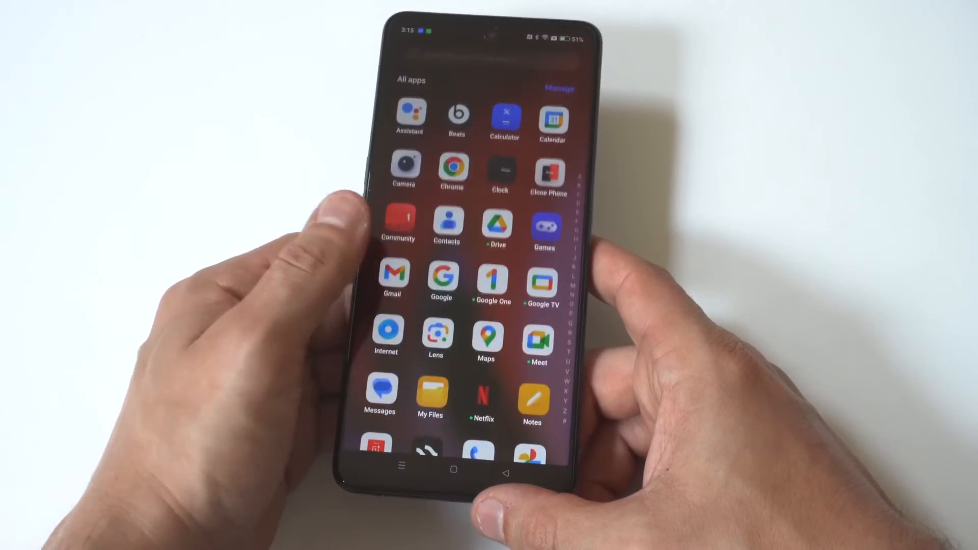
Scroll the Display & brightness page down until the Display size option is visible.
scroll(down, 3)
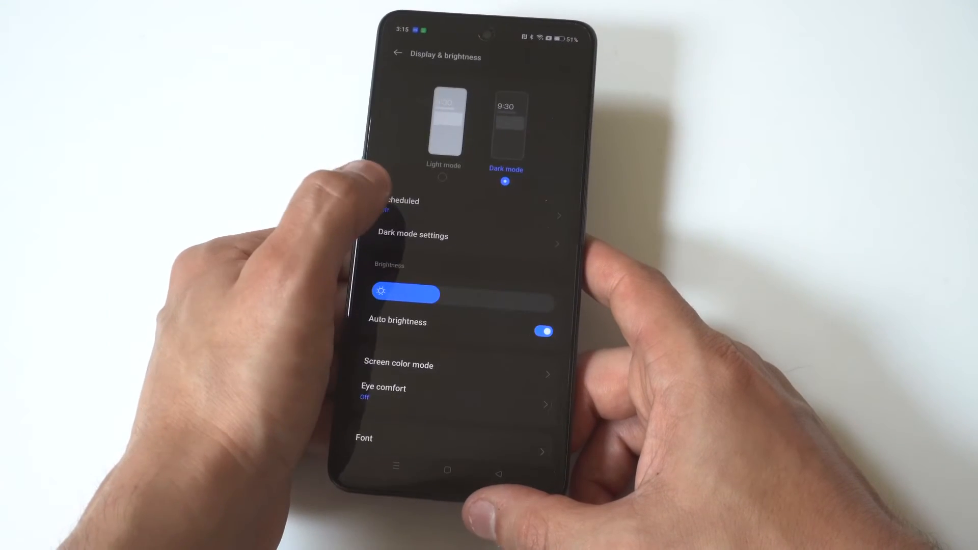
scroll(down, 3)
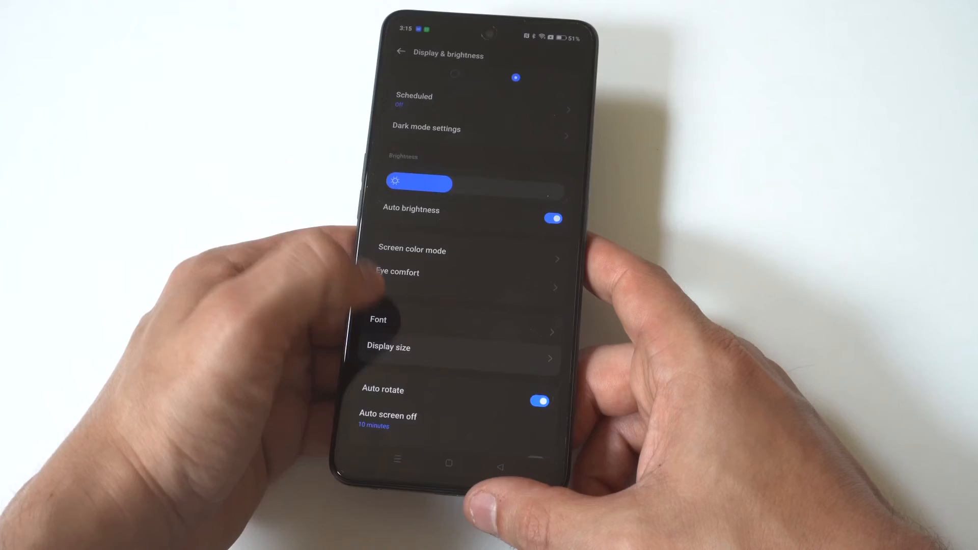